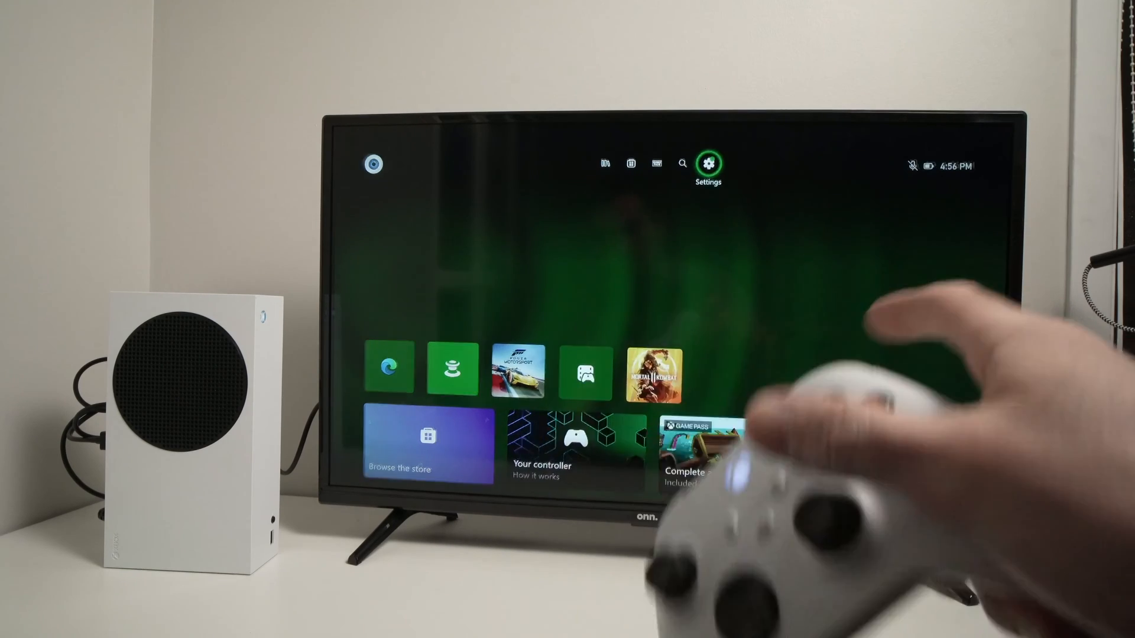
- Open Xbox Settings from the home dashboard's top bar, landing on the General page
left_click(709, 164)
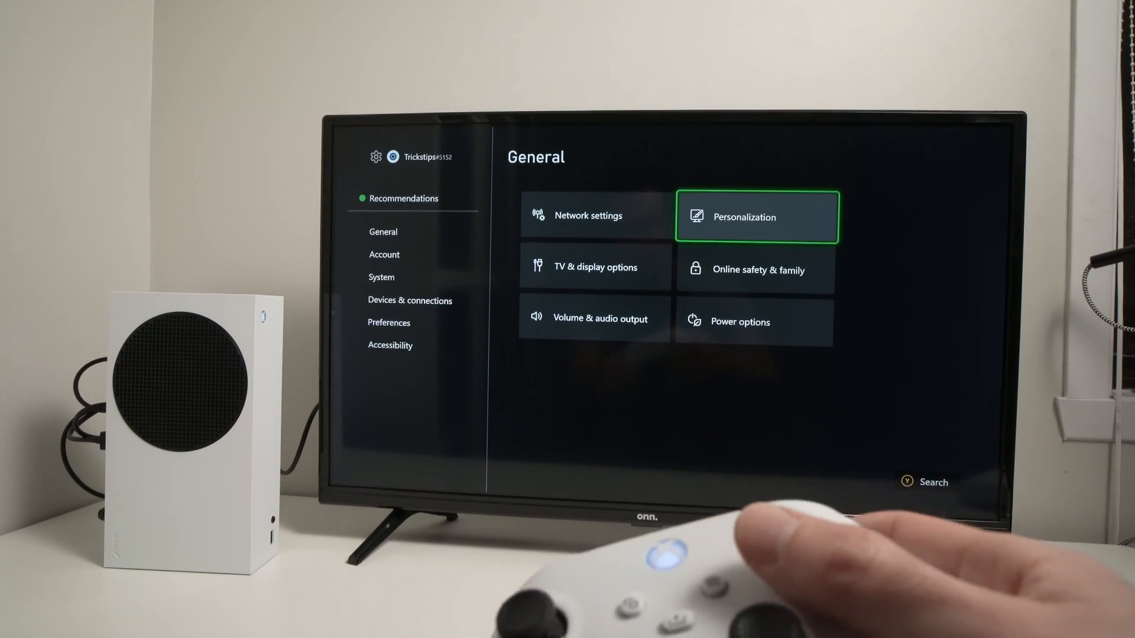